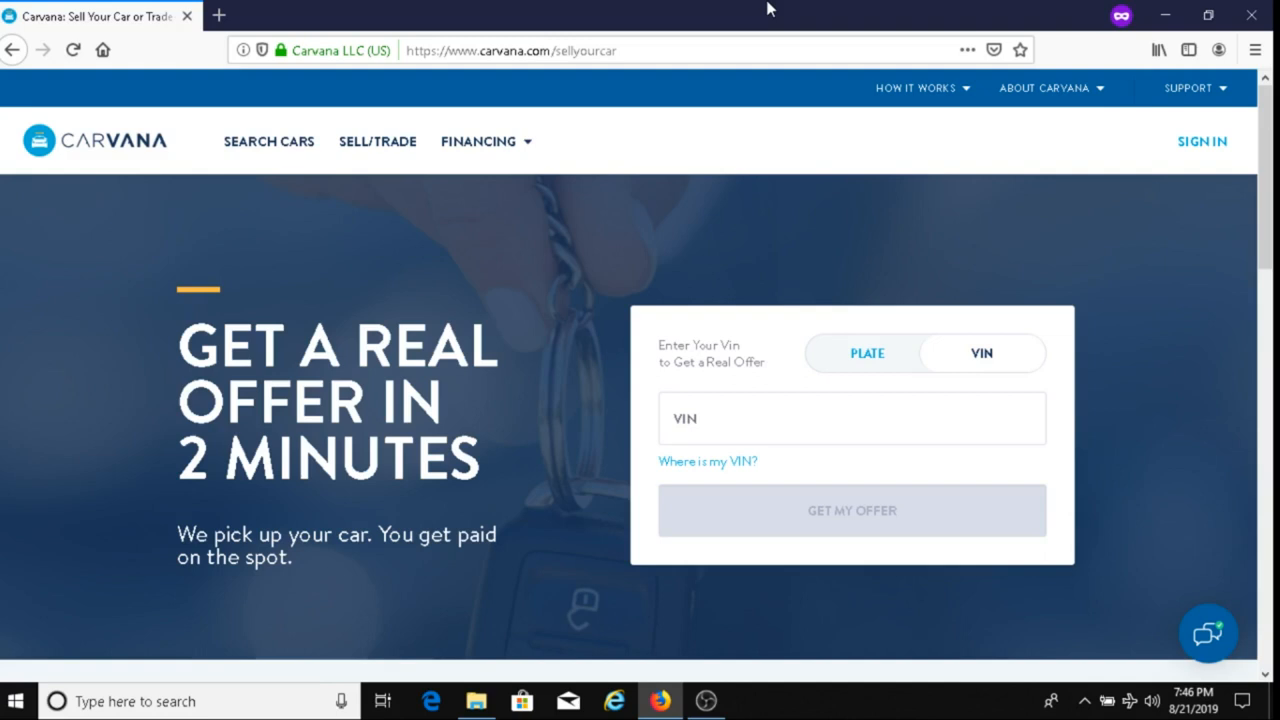
pyautogui.moveTo(933, 189)
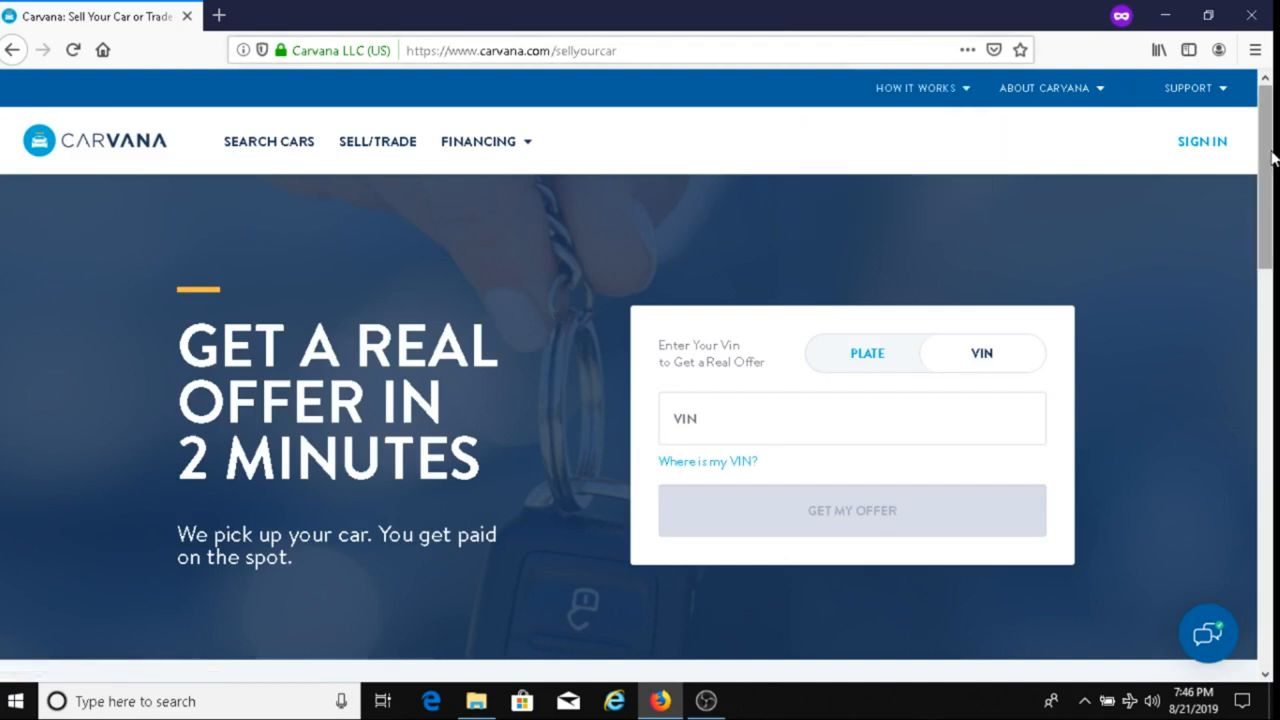
# Step: Toggle the offer form between license plate and VIN, then reveal the year/make/model/trim estimate section
pyautogui.scroll(-3)
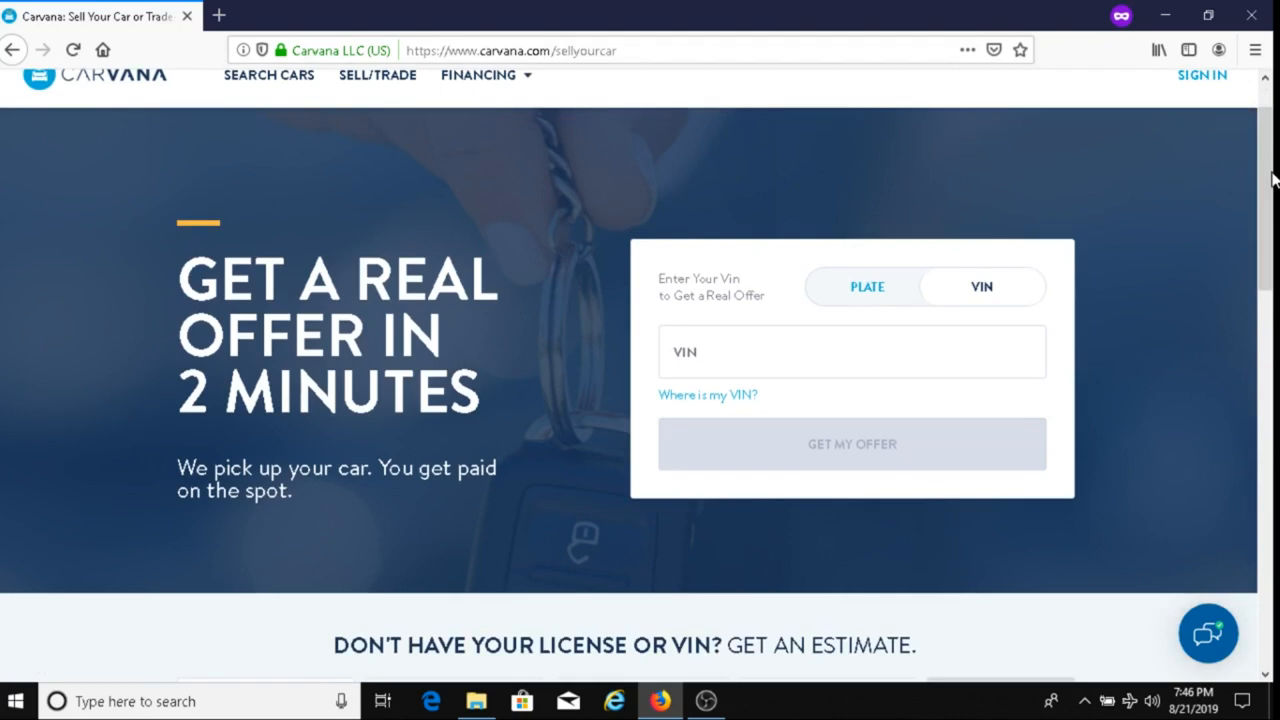
pyautogui.moveTo(884, 205)
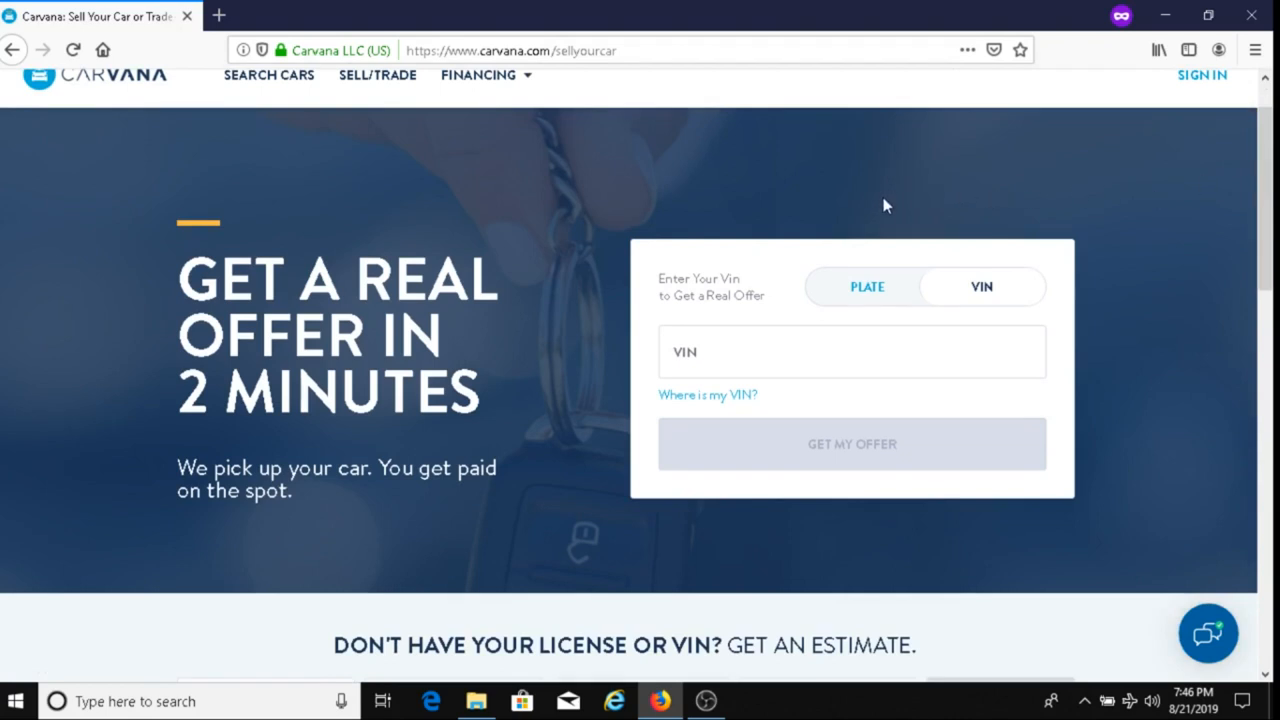
pyautogui.moveTo(958, 287)
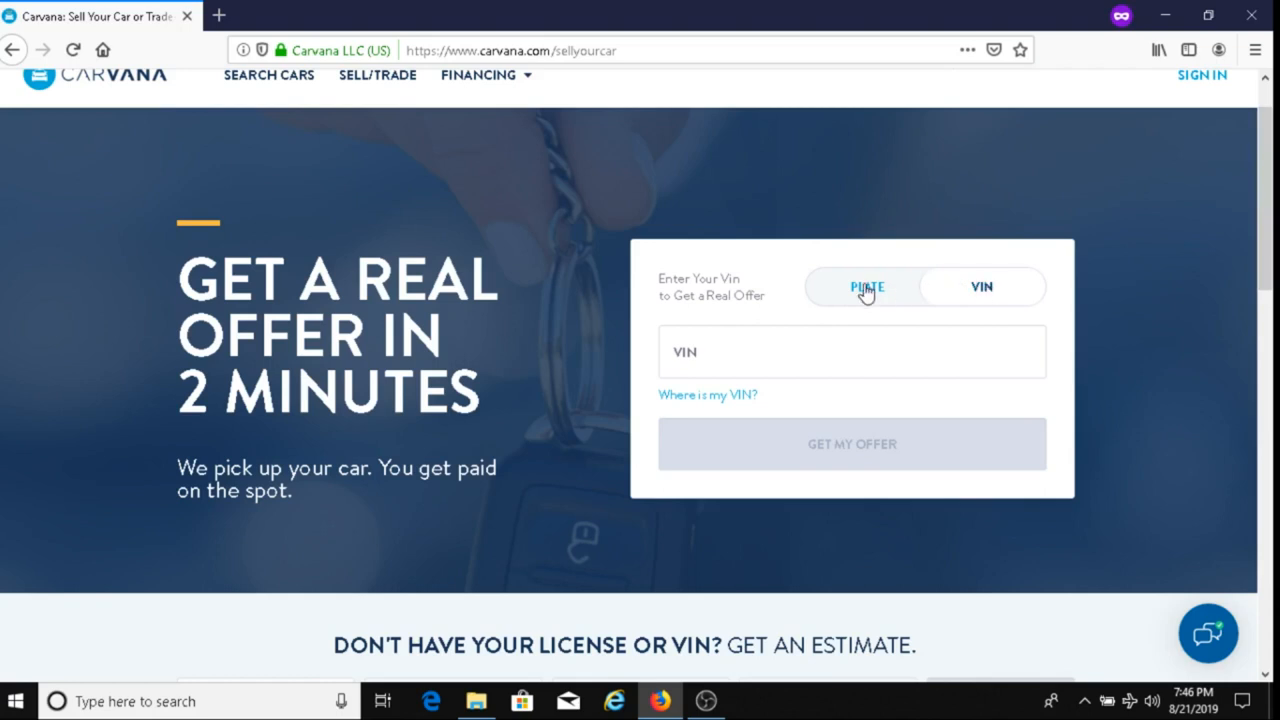
pyautogui.click(867, 287)
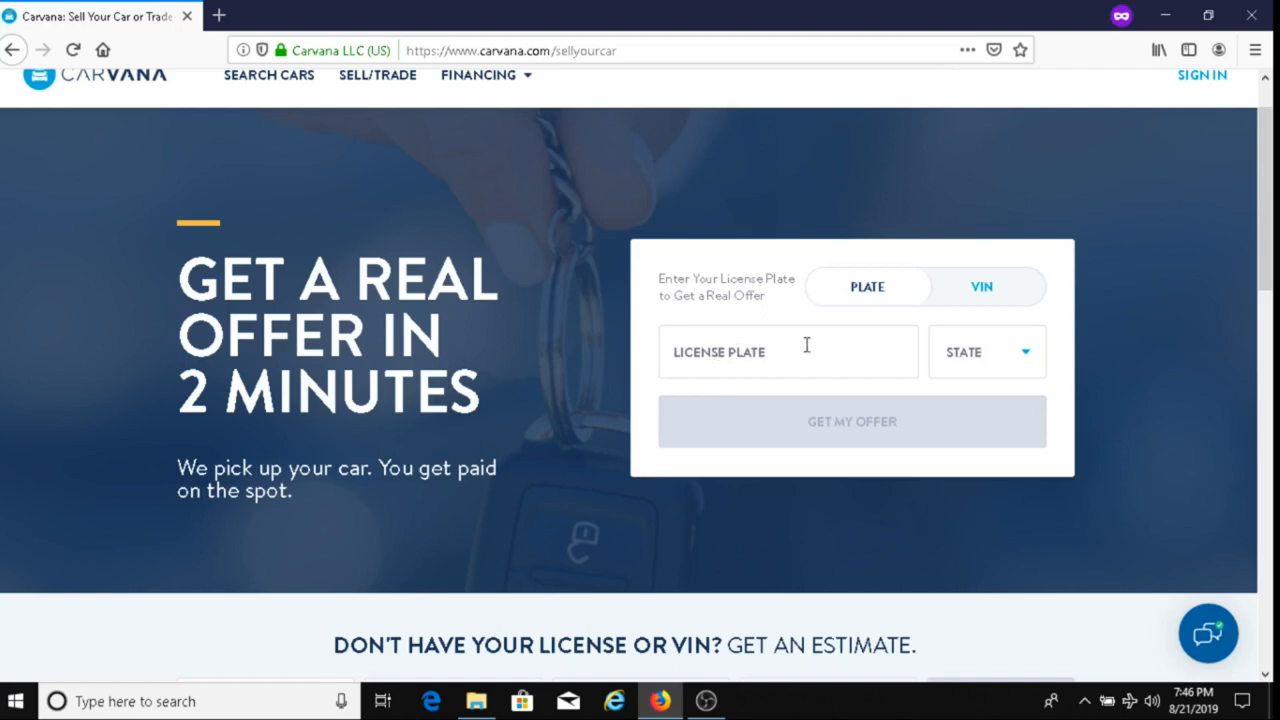
pyautogui.moveTo(982, 290)
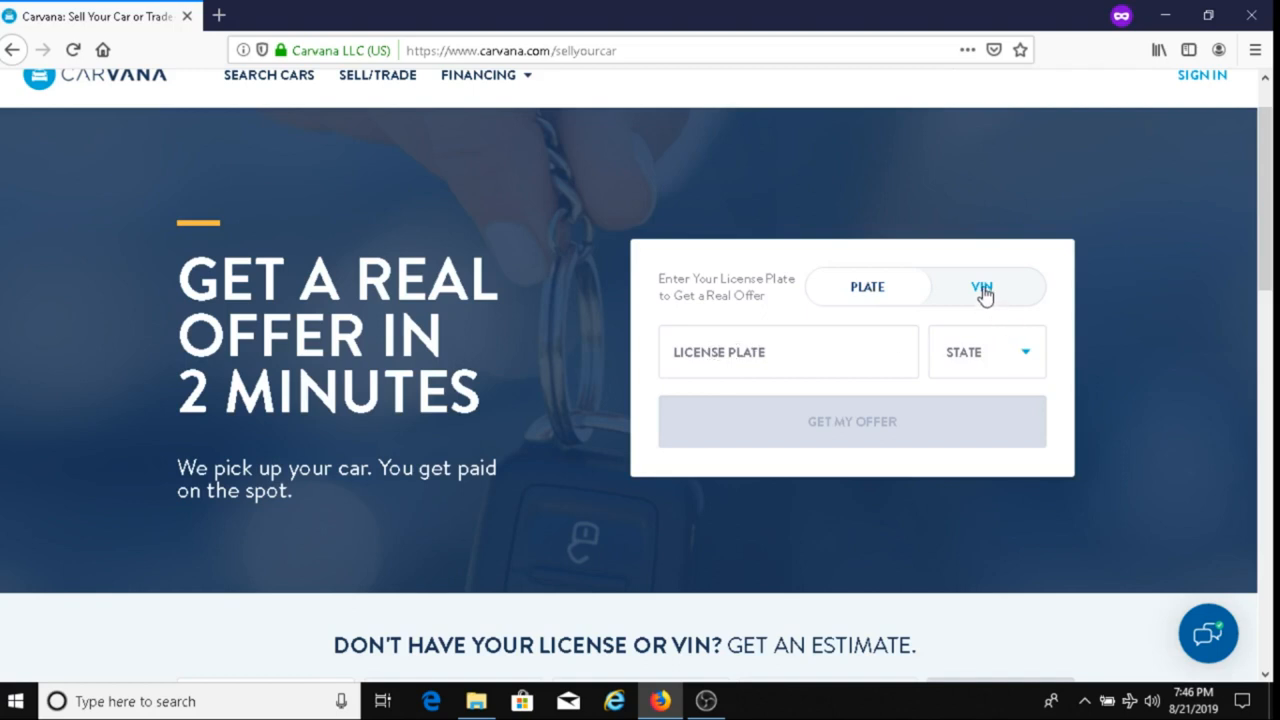
pyautogui.click(981, 287)
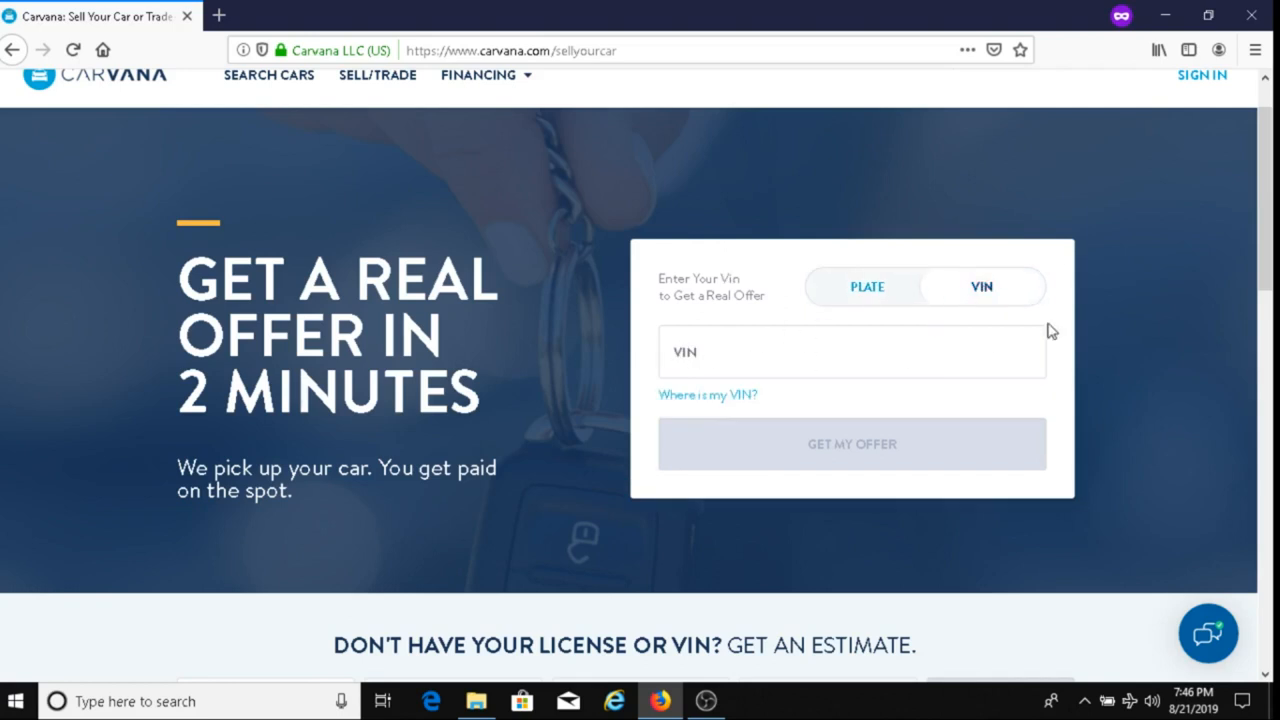
pyautogui.moveTo(843, 458)
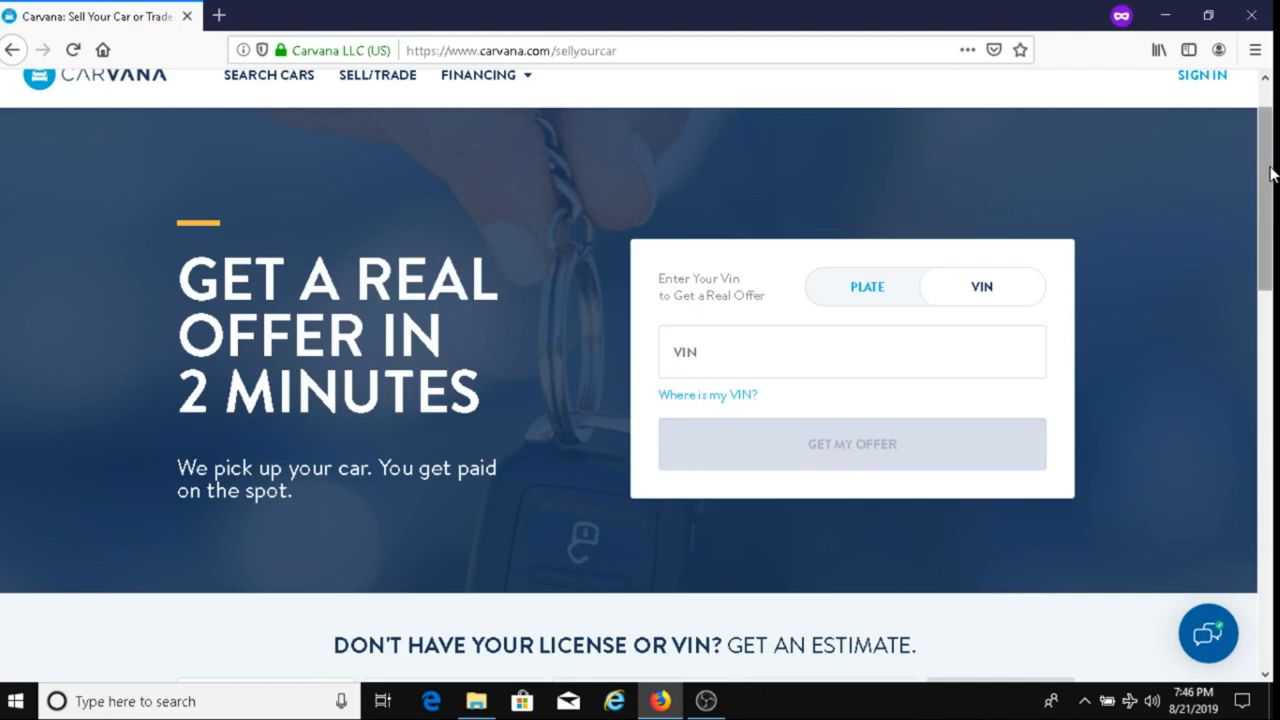
pyautogui.scroll(-3)
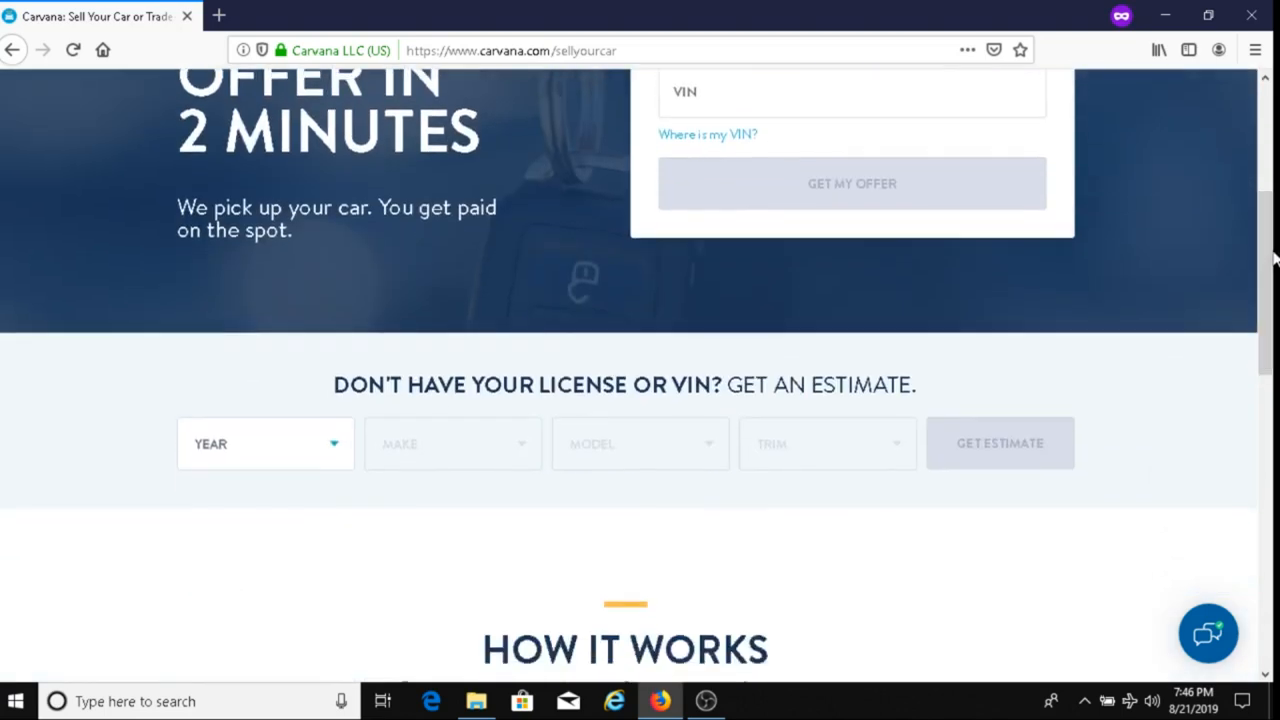
pyautogui.moveTo(420, 395)
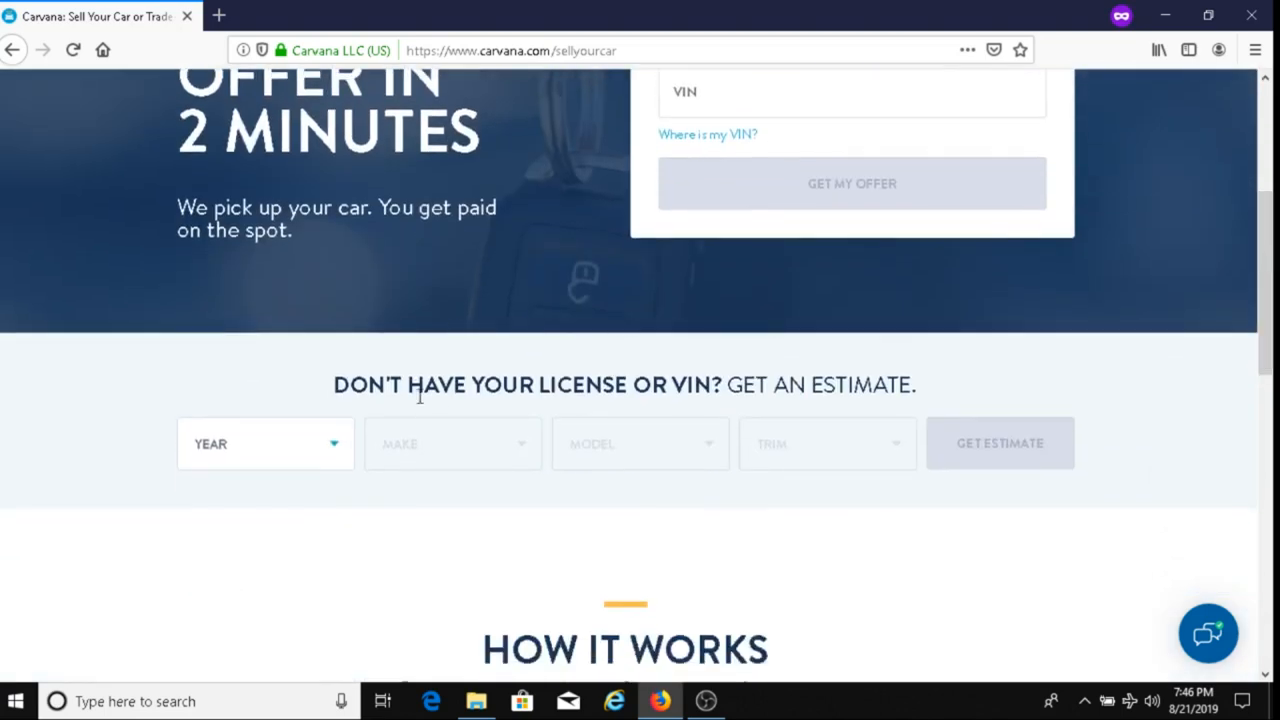
pyautogui.moveTo(880, 383)
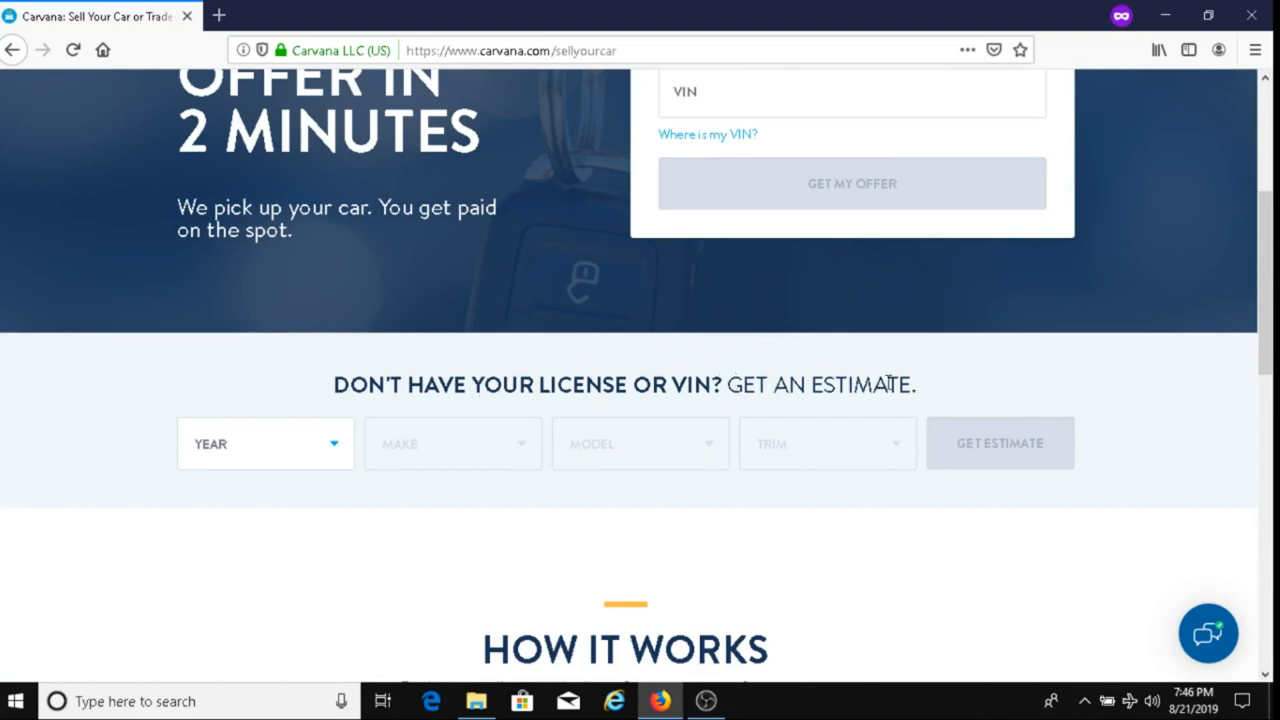
pyautogui.moveTo(700, 350)
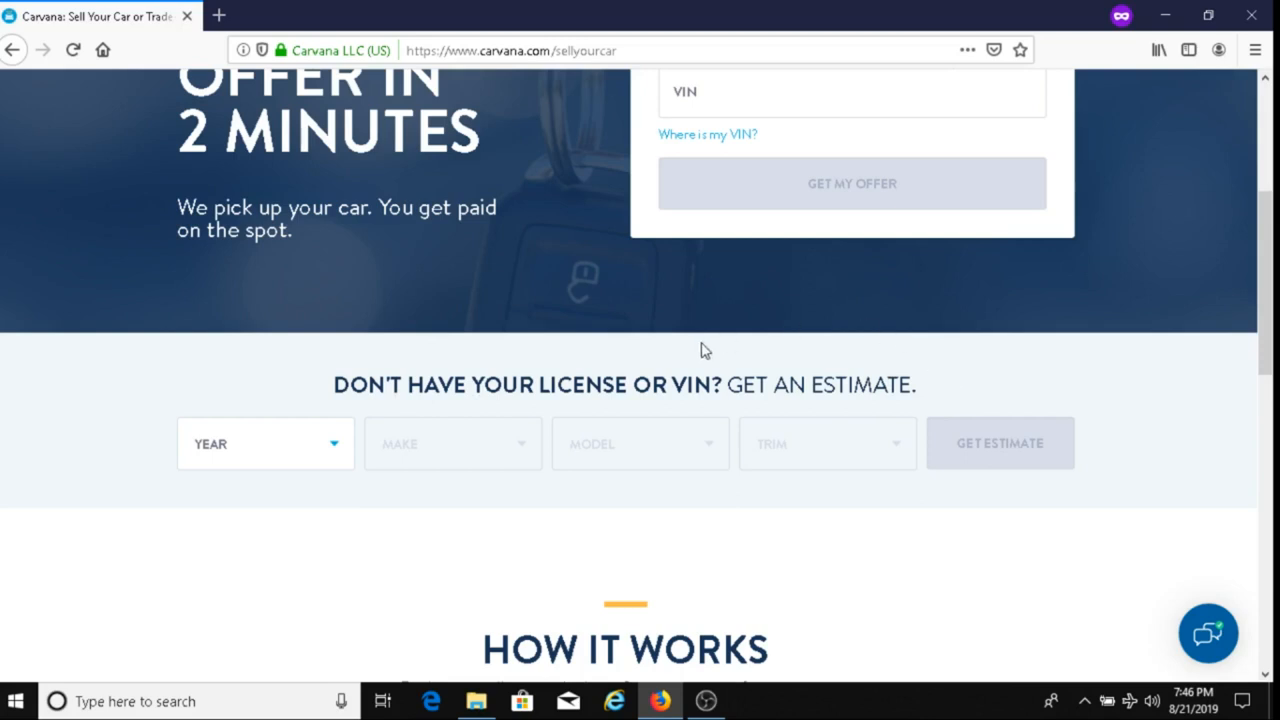
pyautogui.moveTo(491, 438)
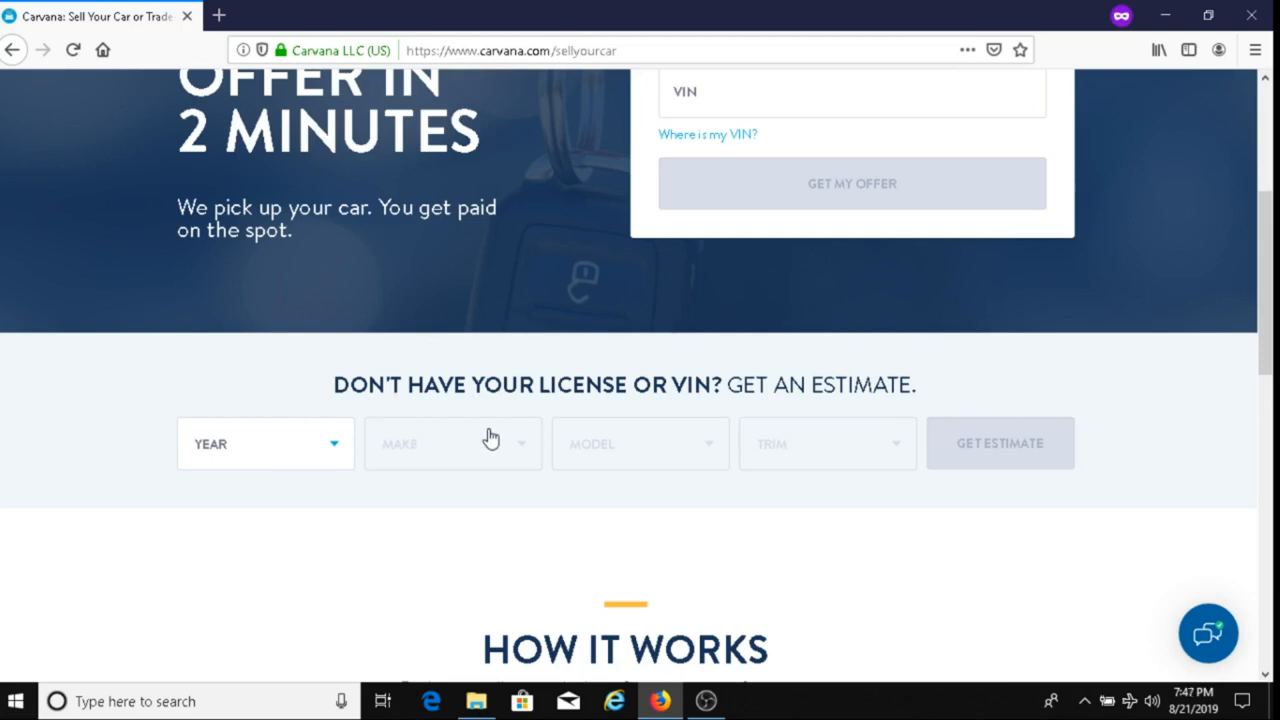
pyautogui.moveTo(547, 338)
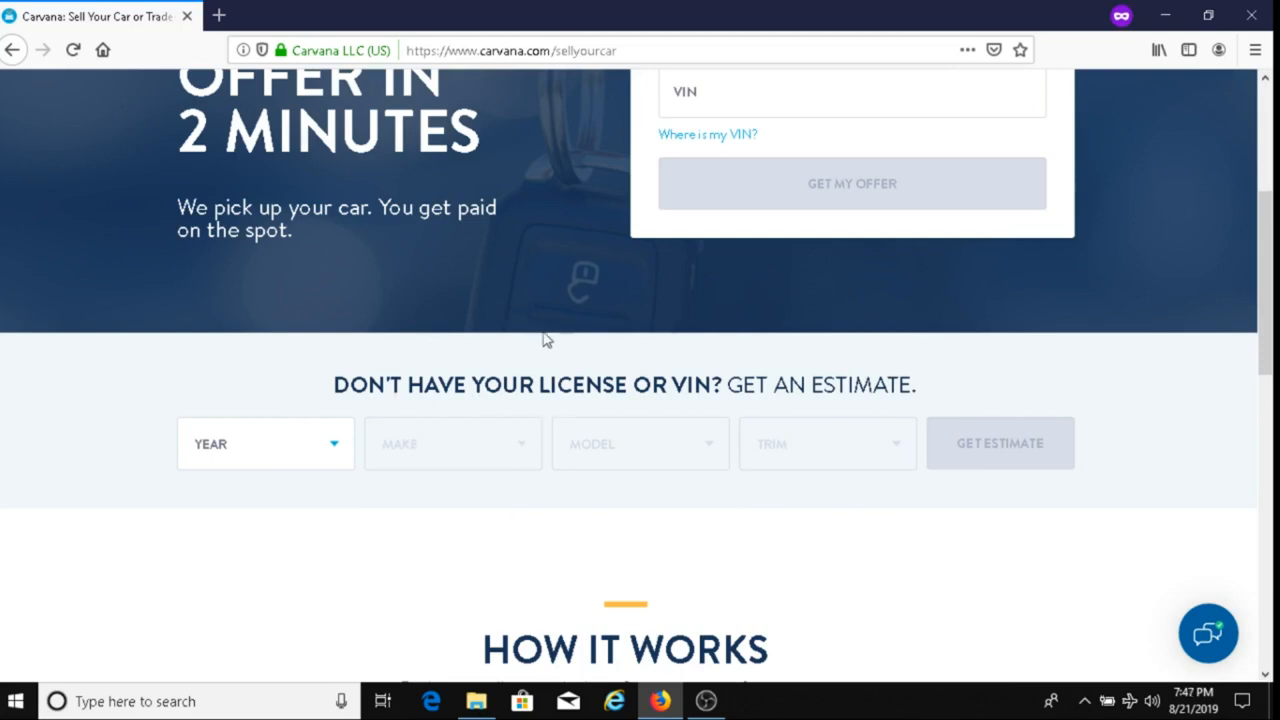
pyautogui.moveTo(812, 396)
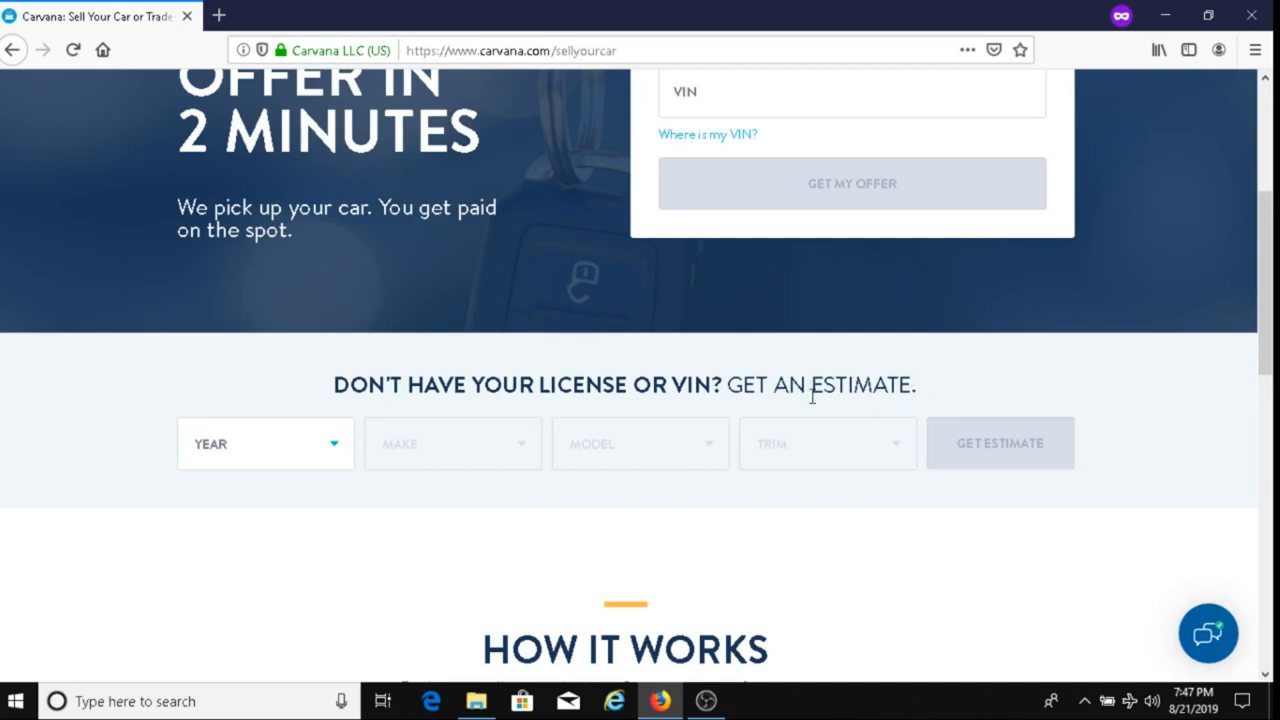
pyautogui.moveTo(680, 368)
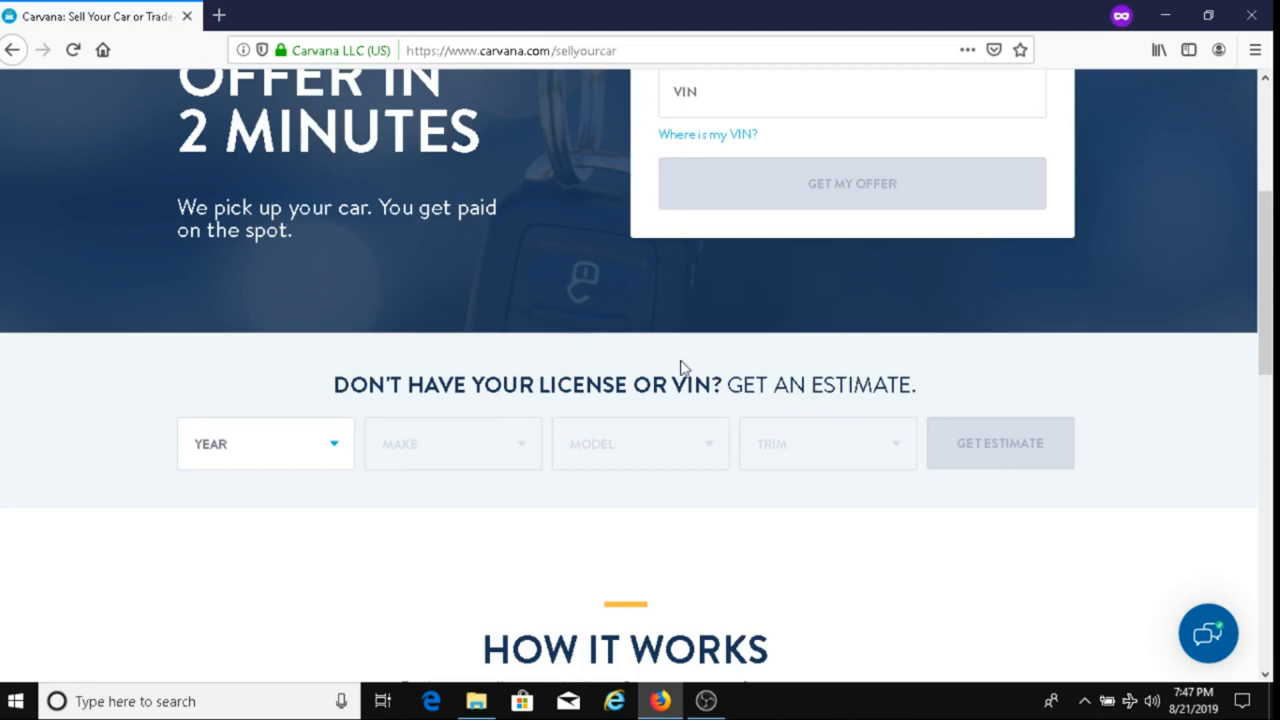
pyautogui.moveTo(1012, 414)
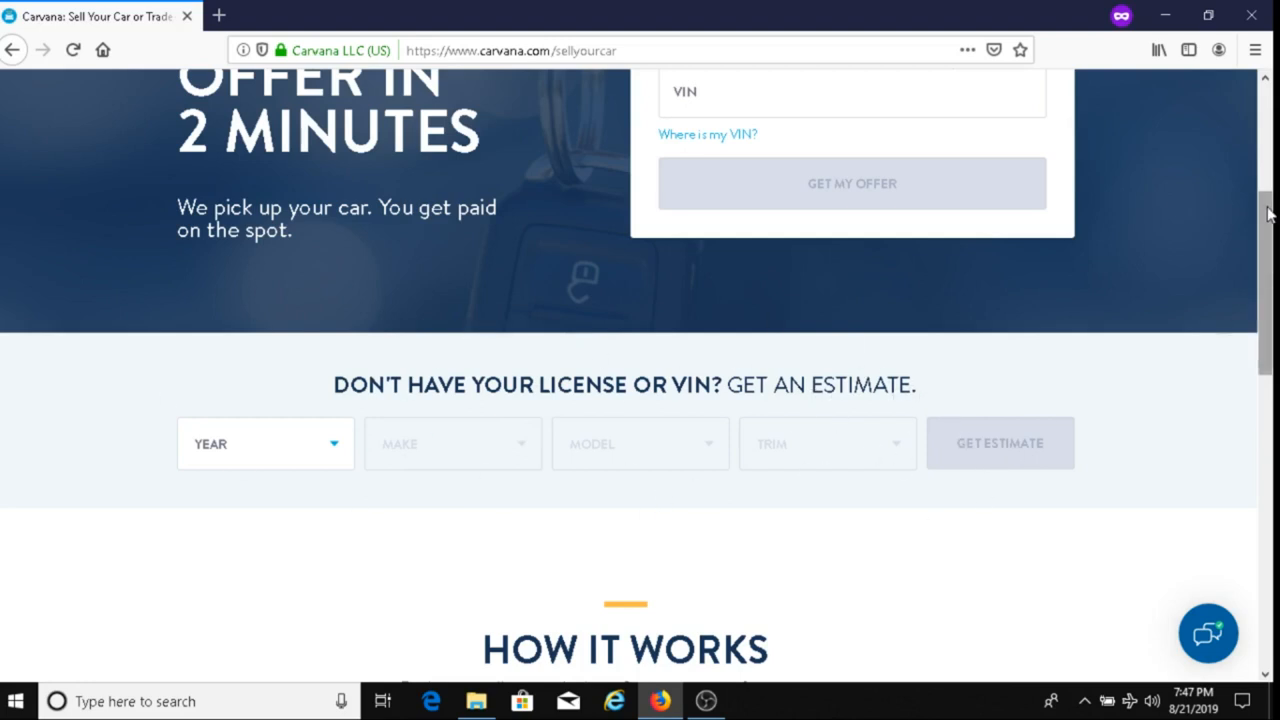
# Step: Scroll to How It Works: get your offer, trade in or sell, get paid
pyautogui.scroll(-3)
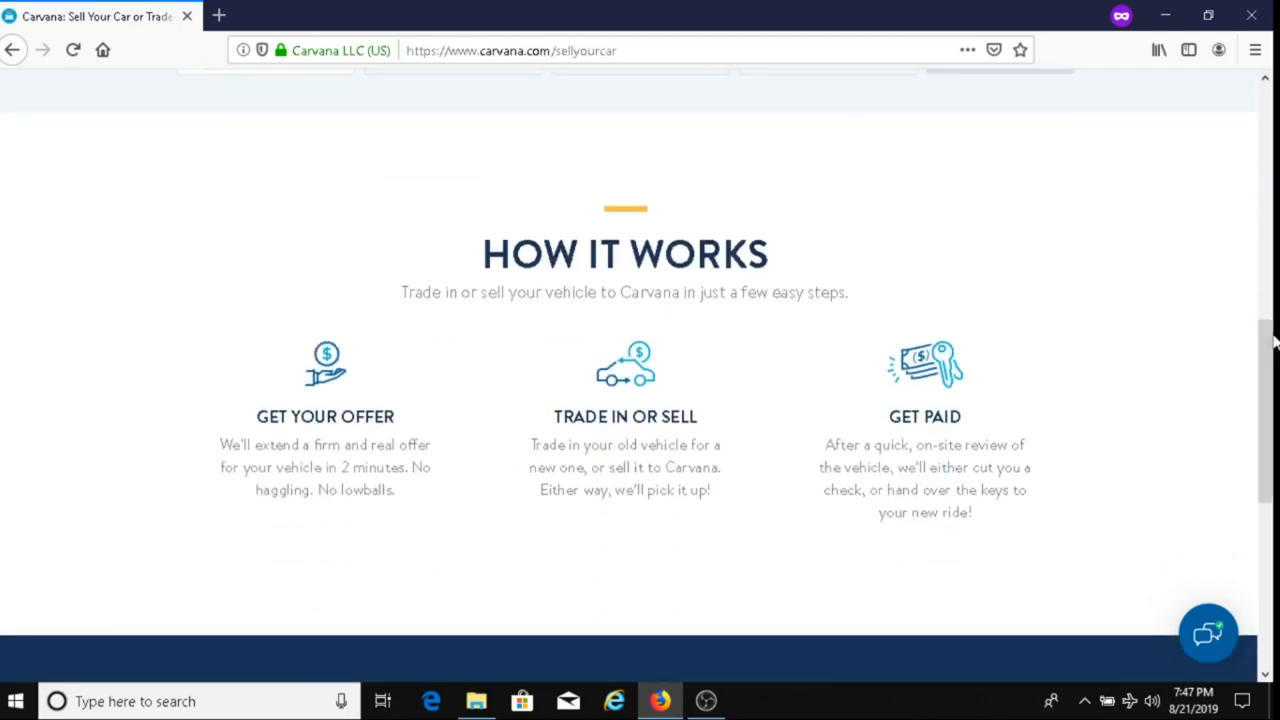
pyautogui.moveTo(340, 246)
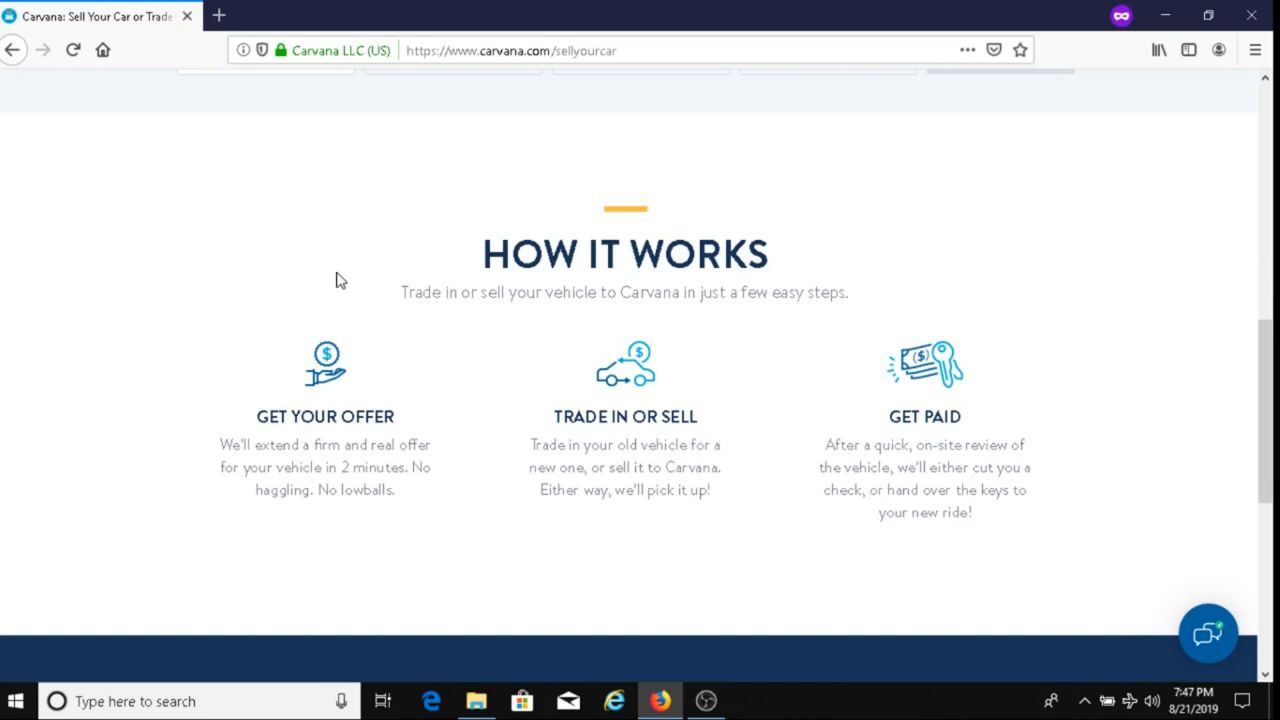
pyautogui.moveTo(190, 388)
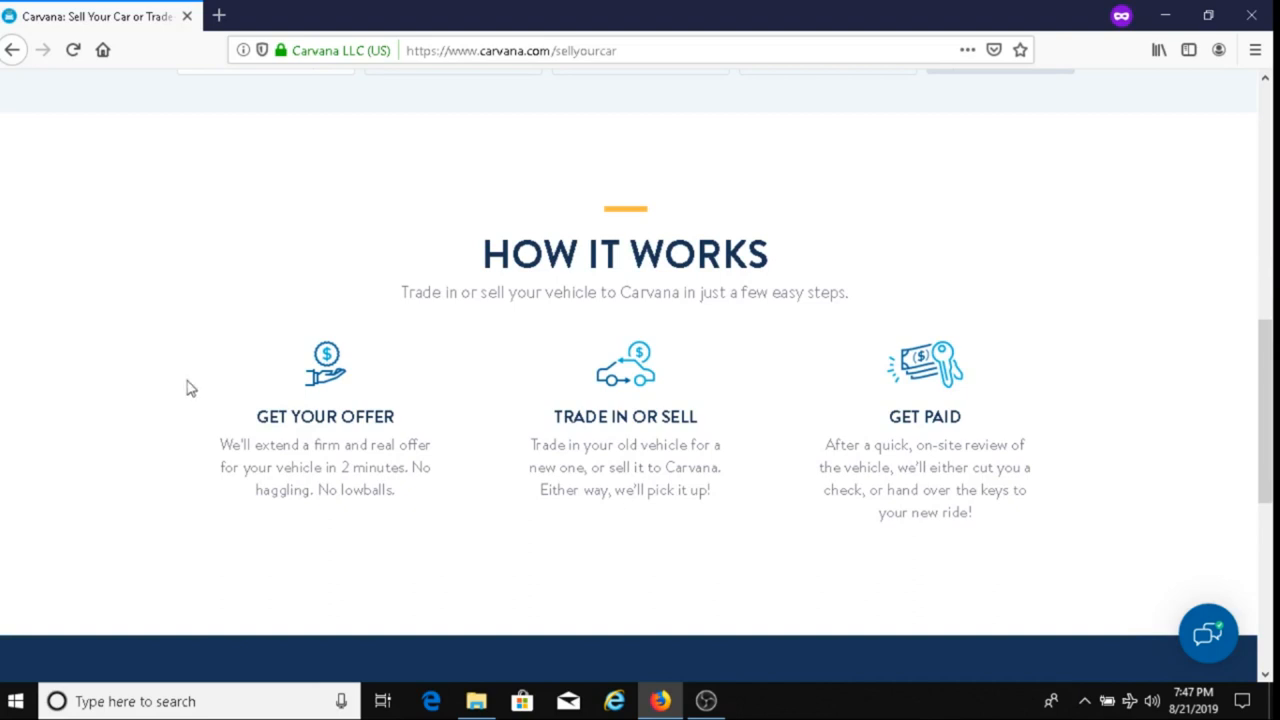
pyautogui.moveTo(180, 393)
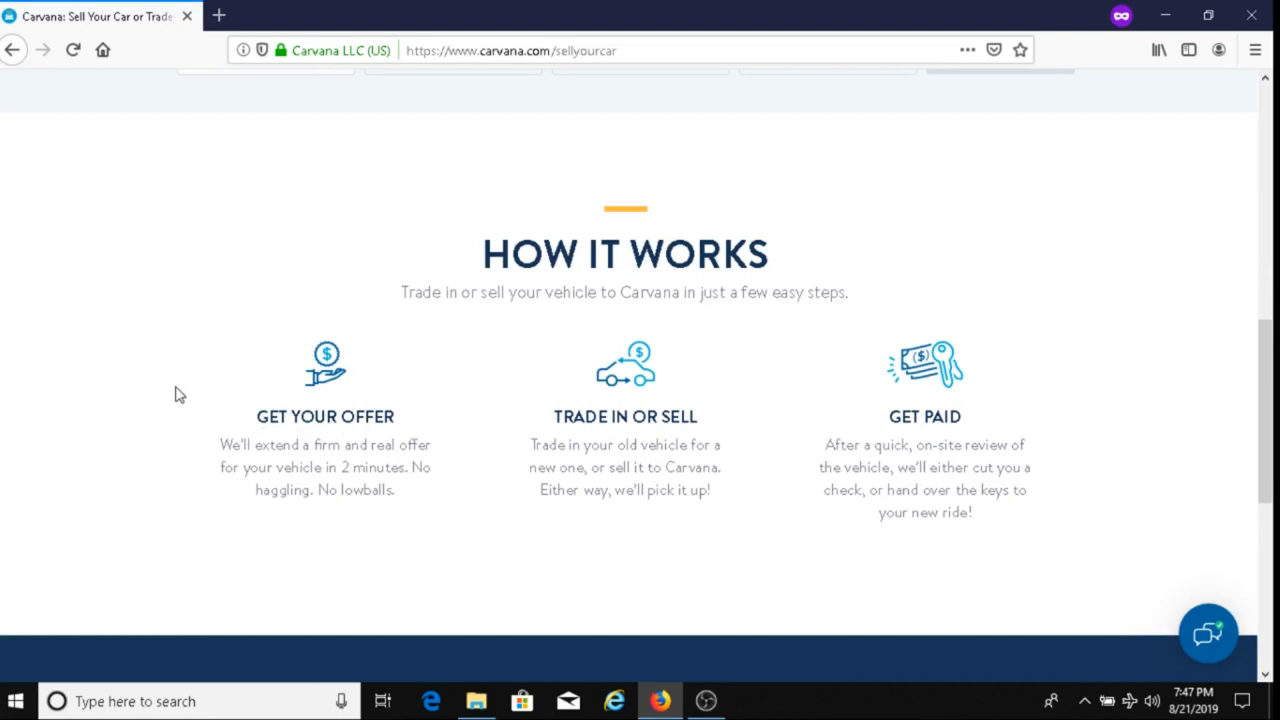
pyautogui.moveTo(168, 458)
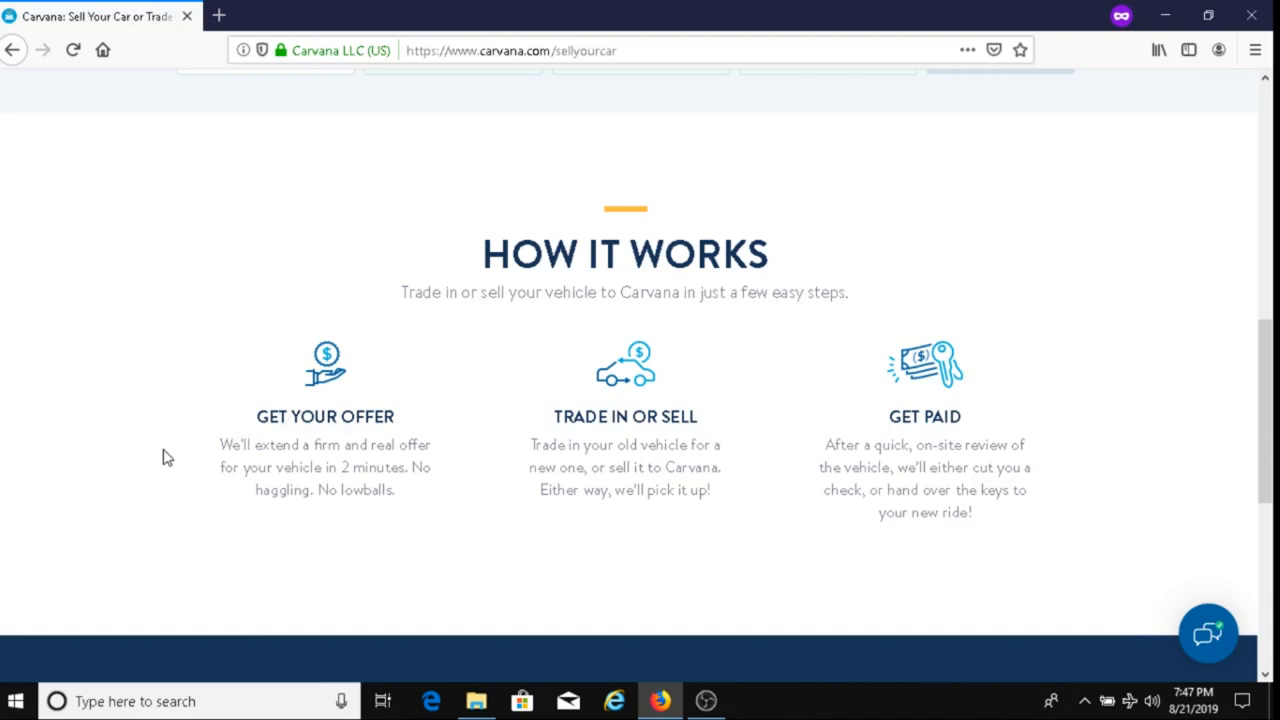
pyautogui.moveTo(348, 495)
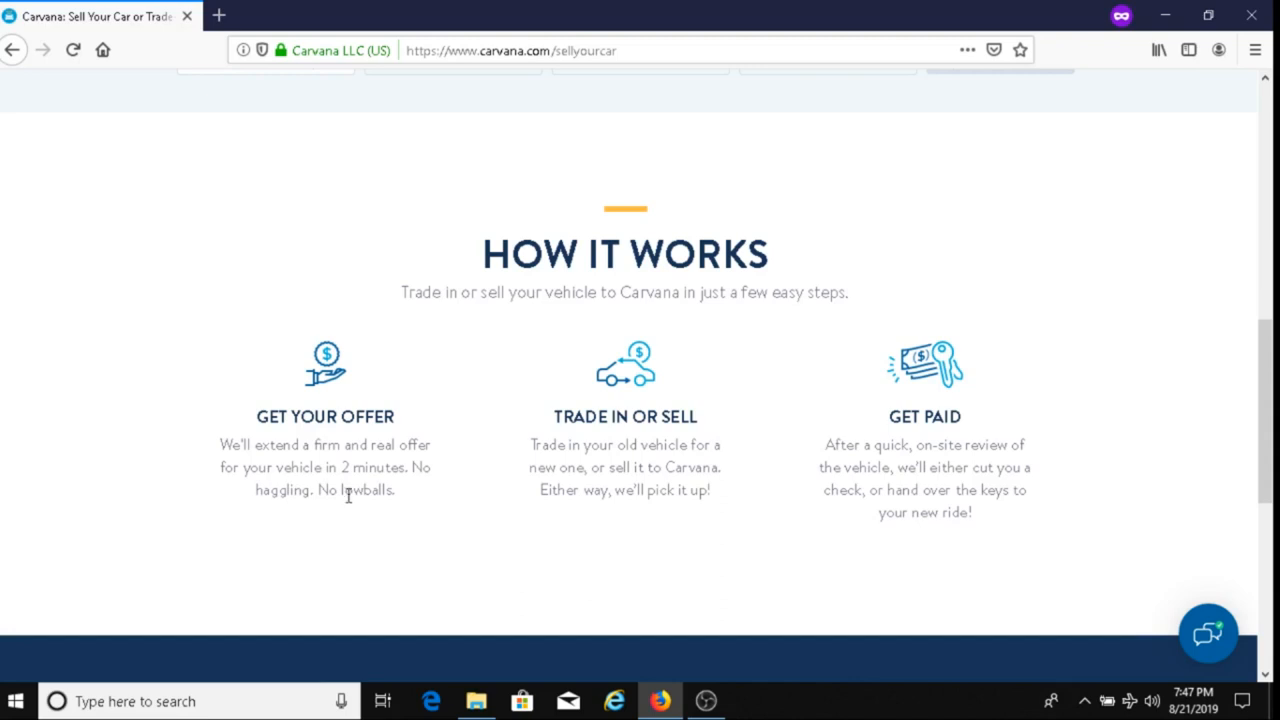
pyautogui.moveTo(400, 475)
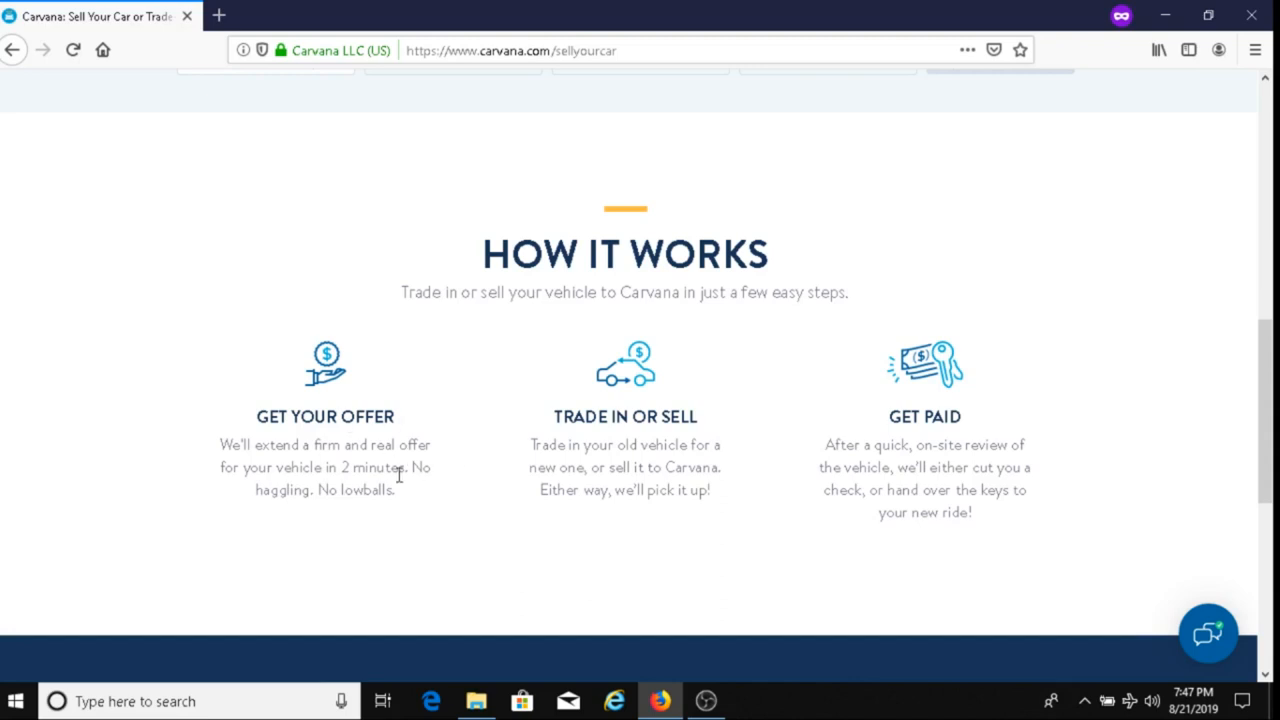
pyautogui.moveTo(556, 415)
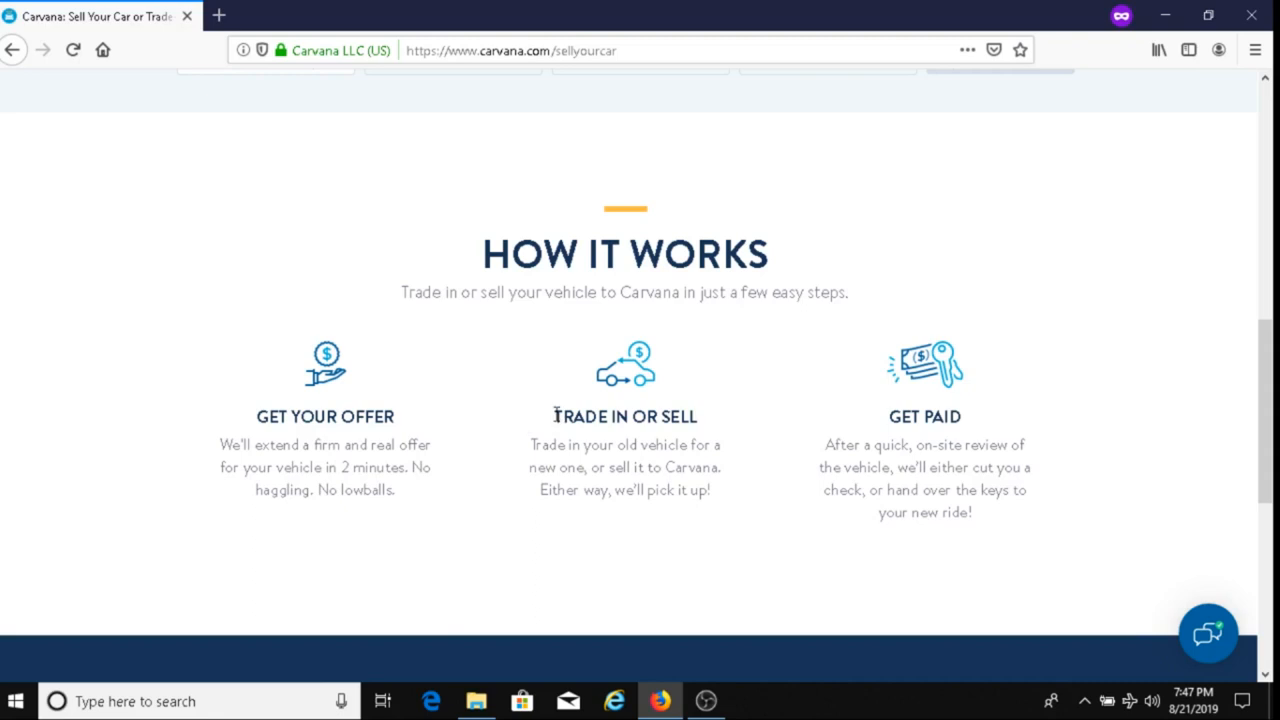
pyautogui.moveTo(508, 427)
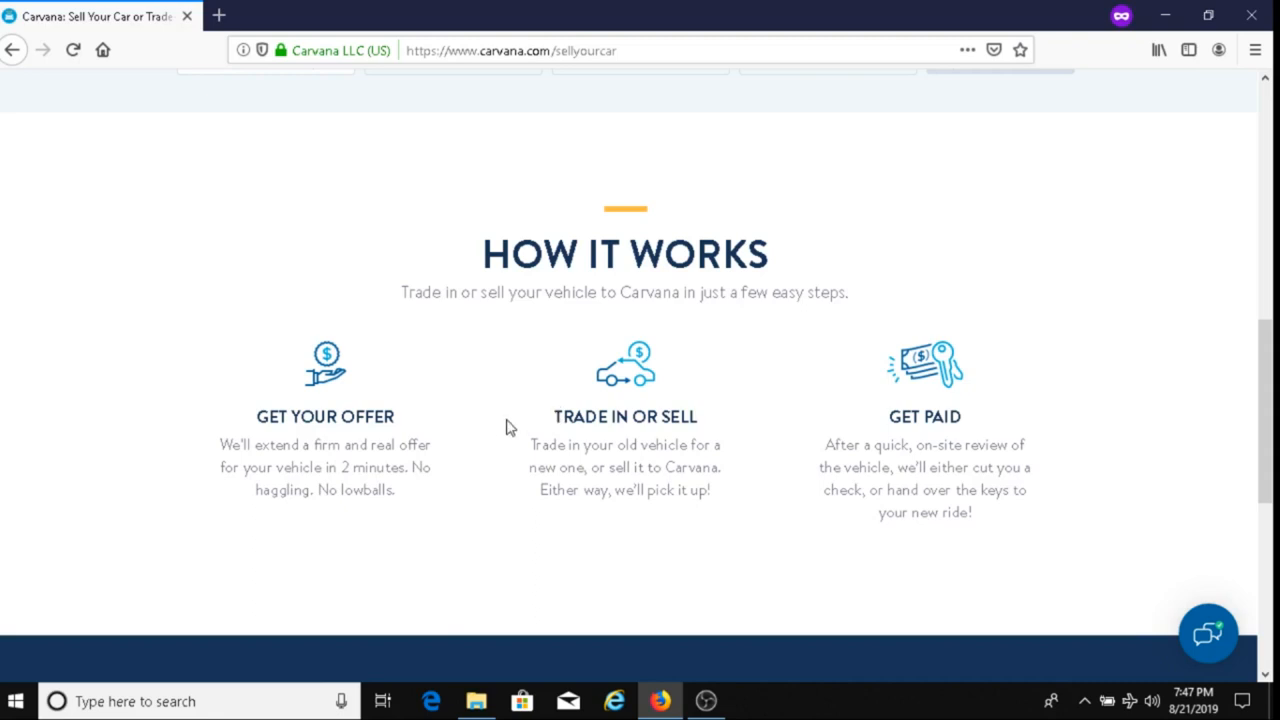
pyautogui.moveTo(500, 446)
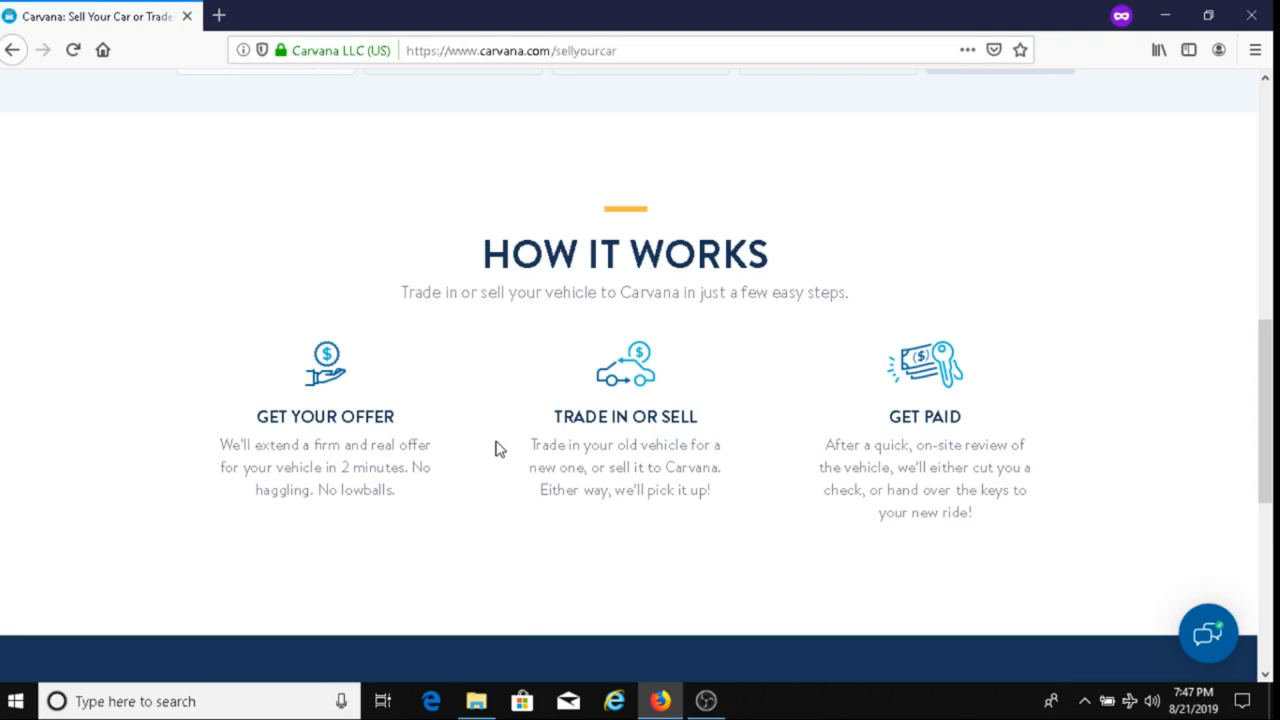
pyautogui.moveTo(810, 455)
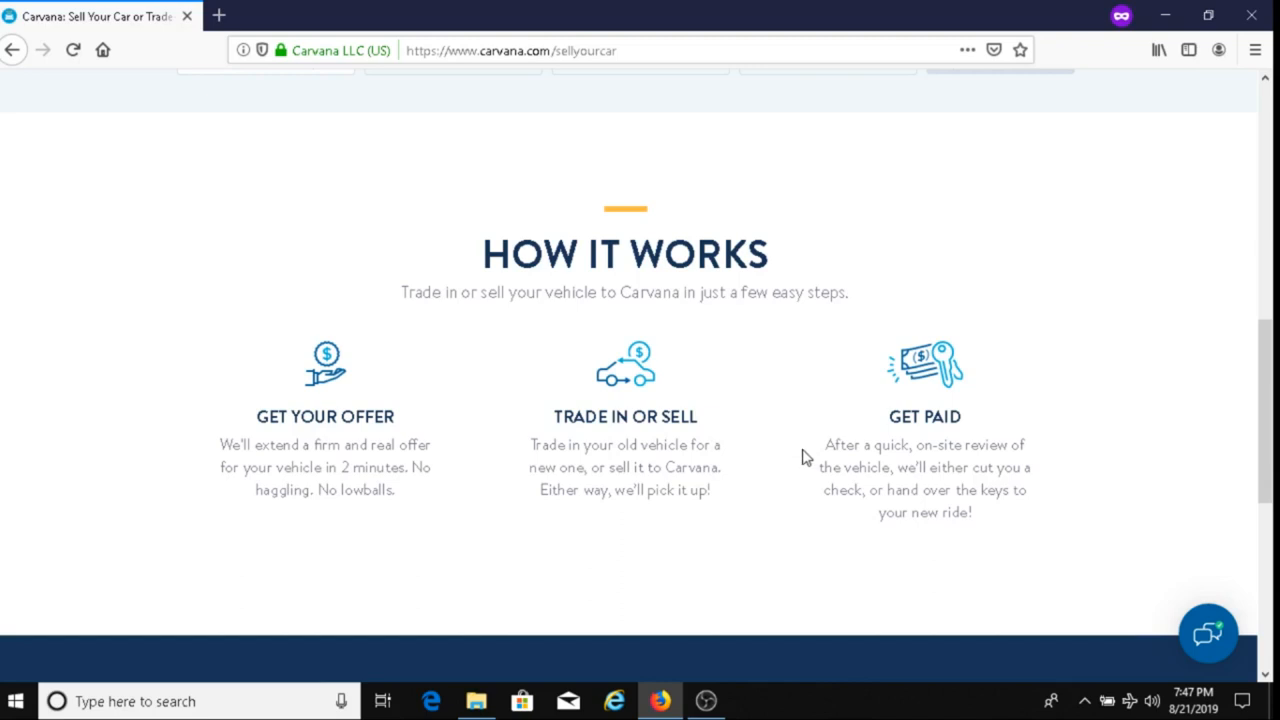
pyautogui.moveTo(793, 461)
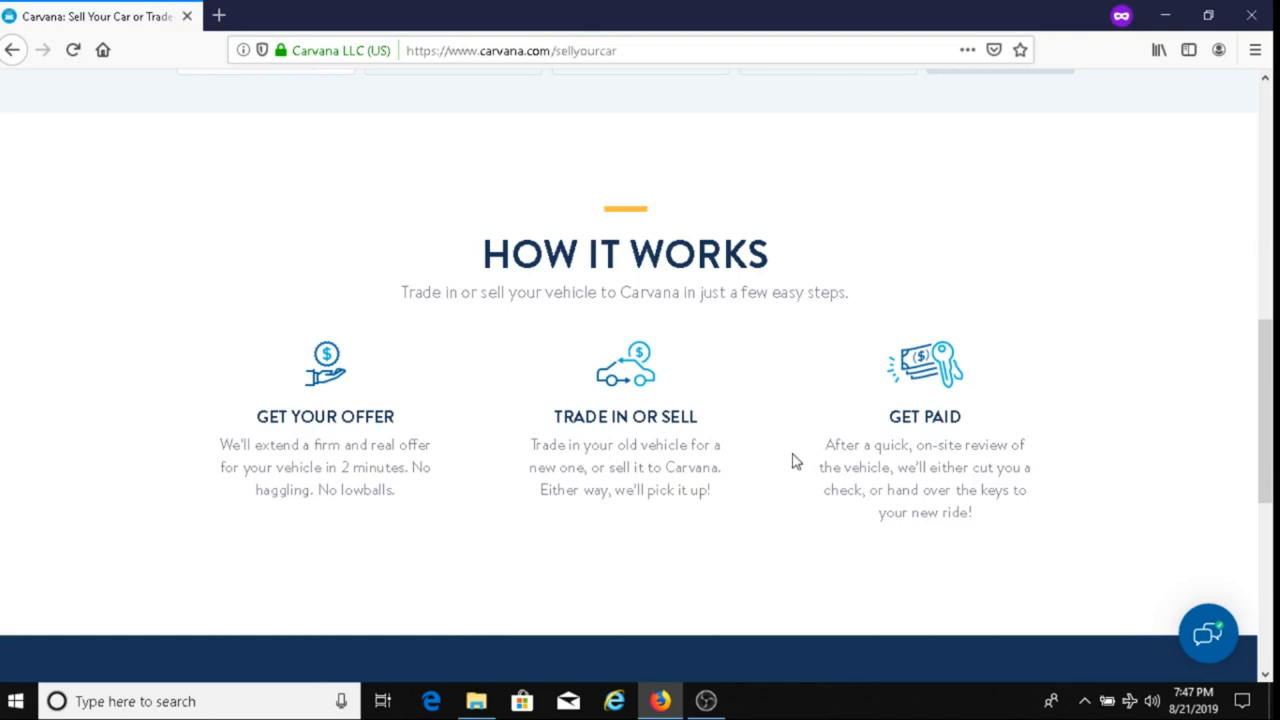
pyautogui.moveTo(820, 509)
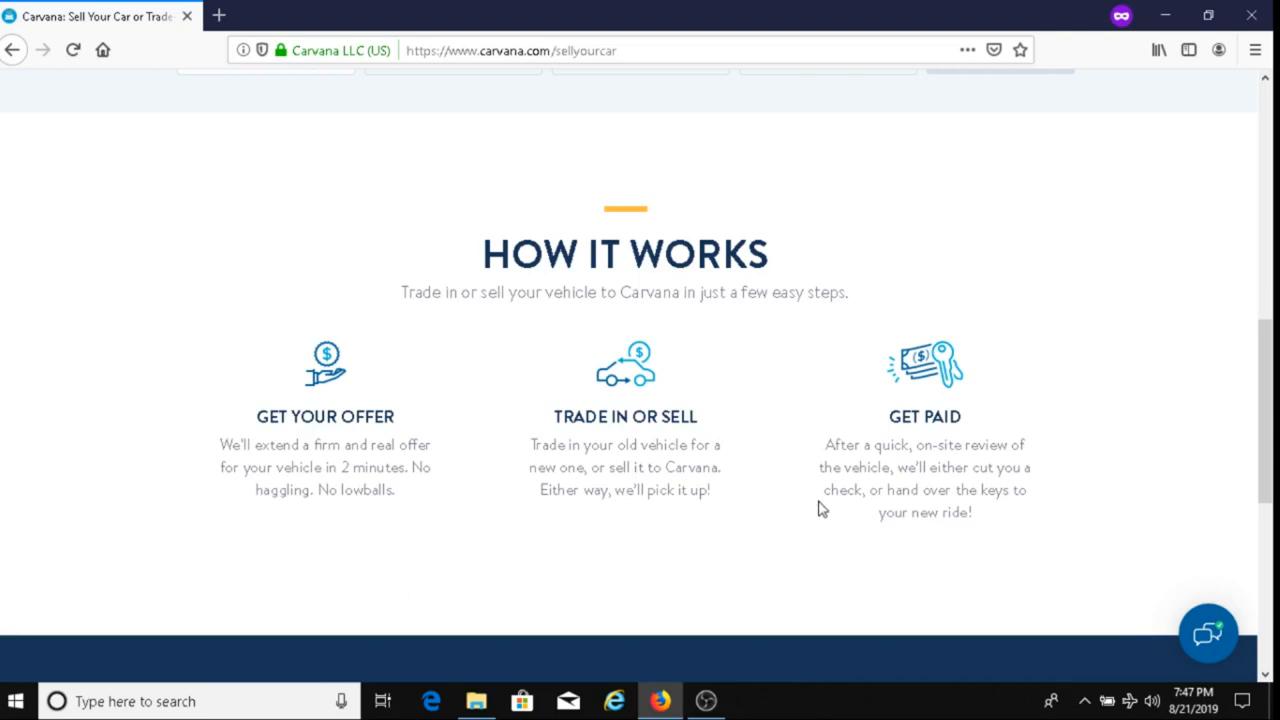
pyautogui.moveTo(800, 435)
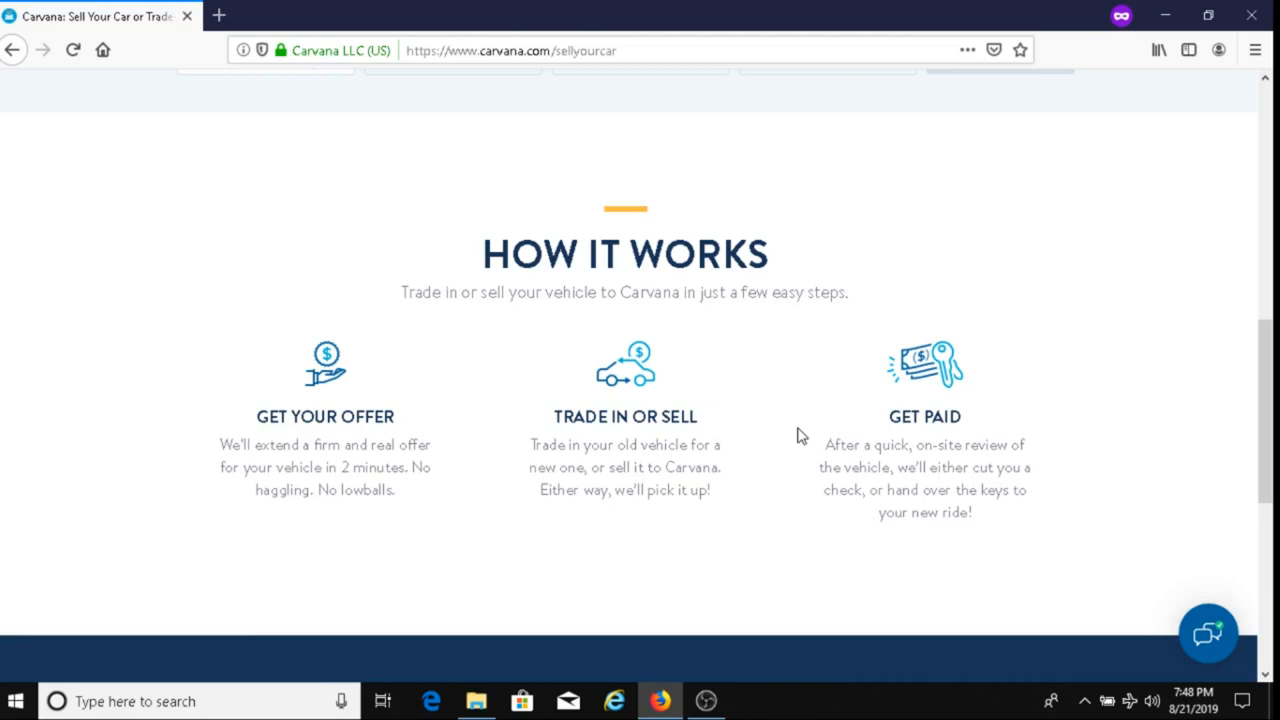
pyautogui.moveTo(1006, 450)
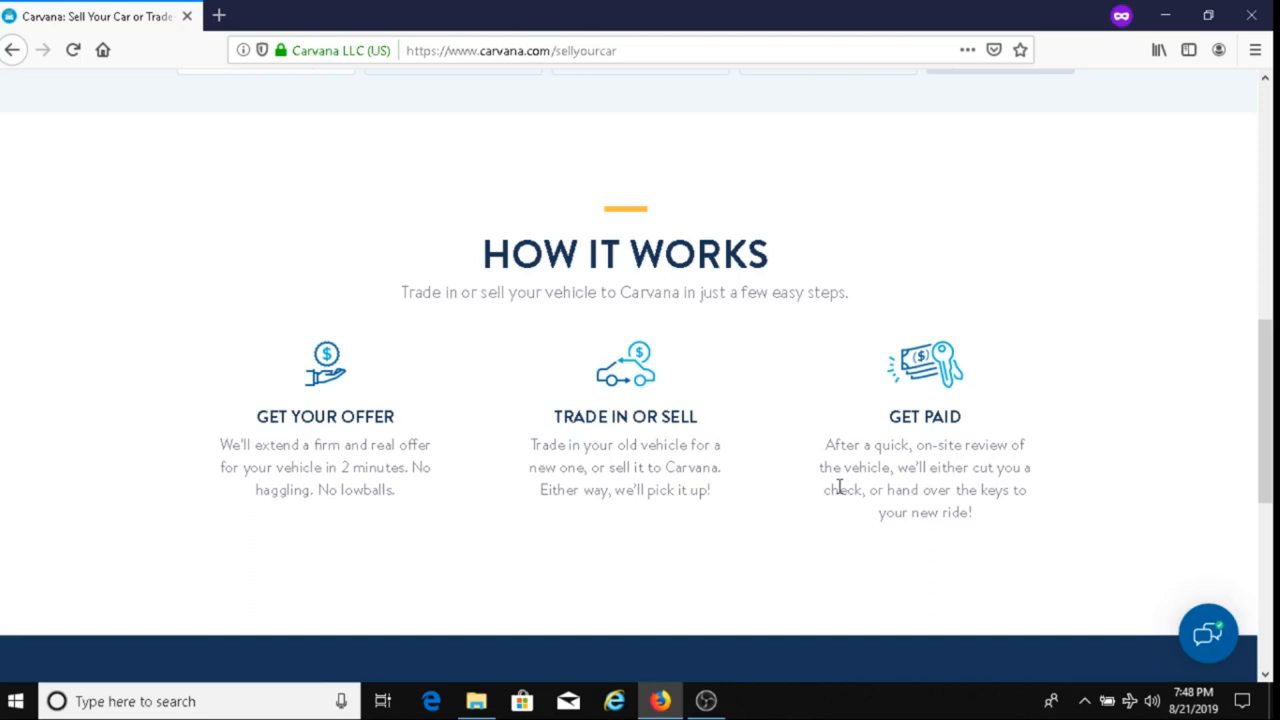
pyautogui.moveTo(850, 240)
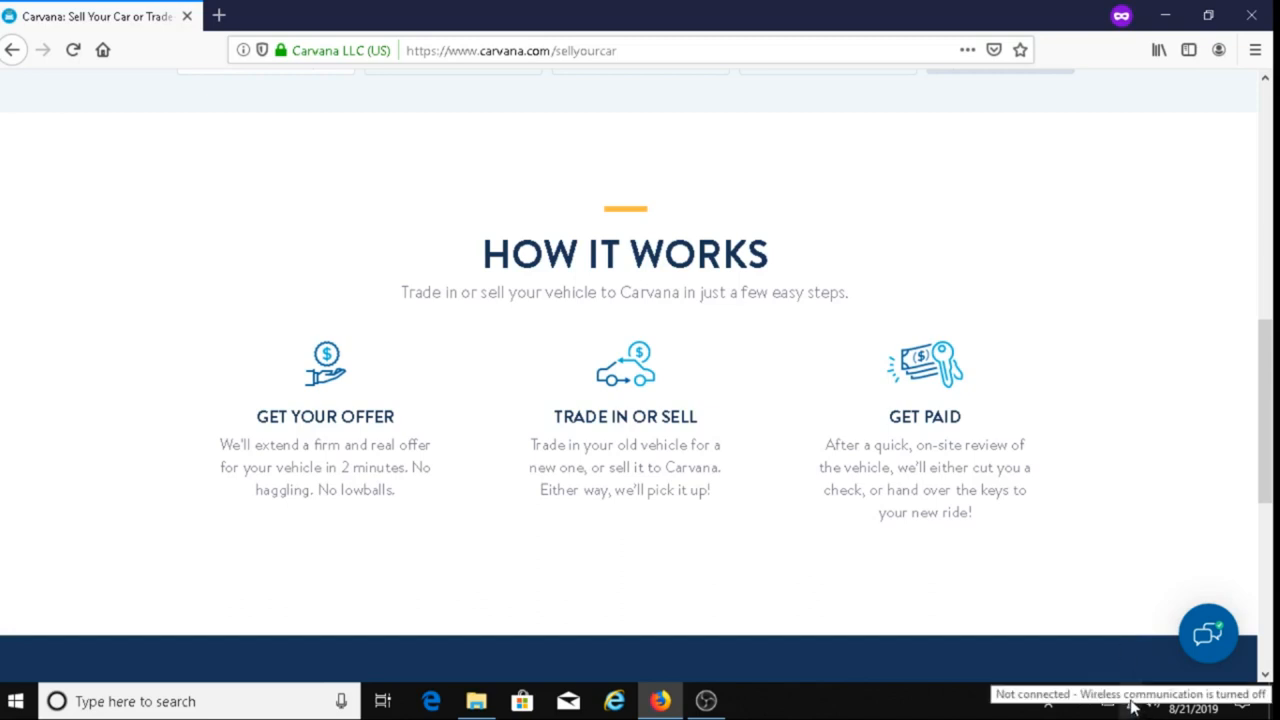
pyautogui.moveTo(1105, 425)
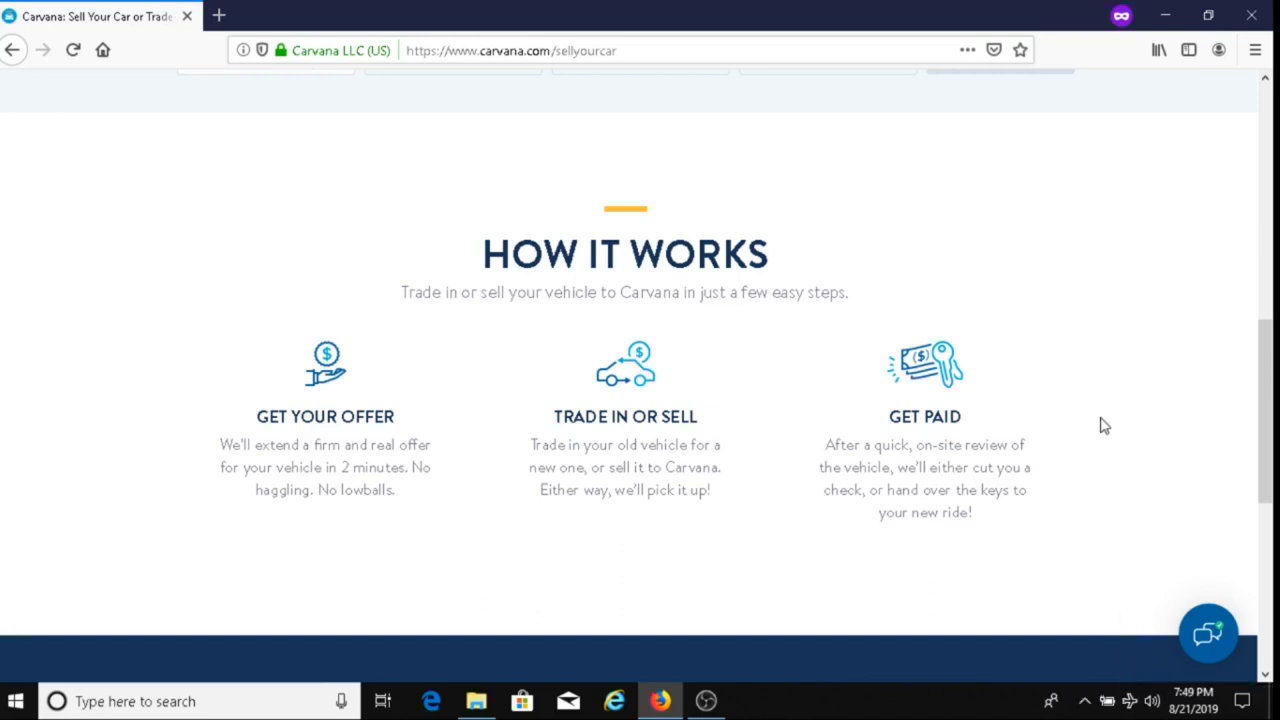